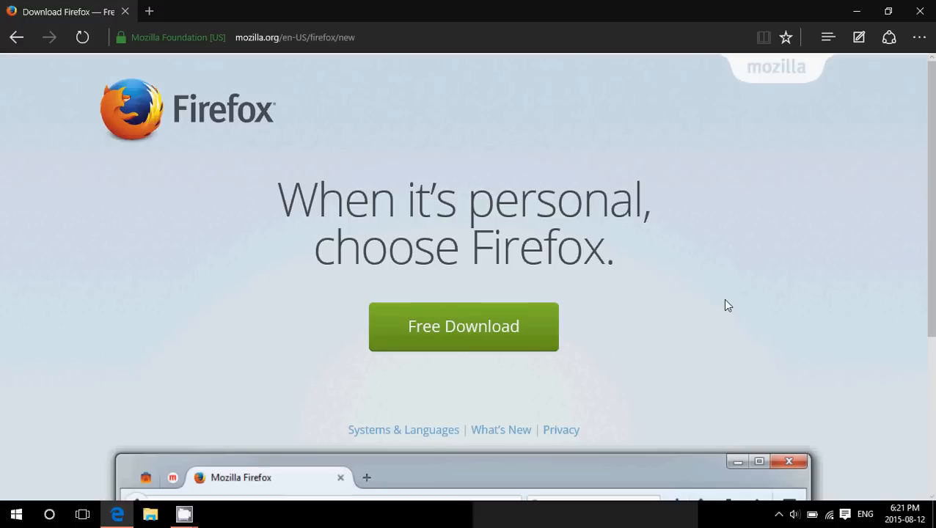
mouse_move(689, 164)
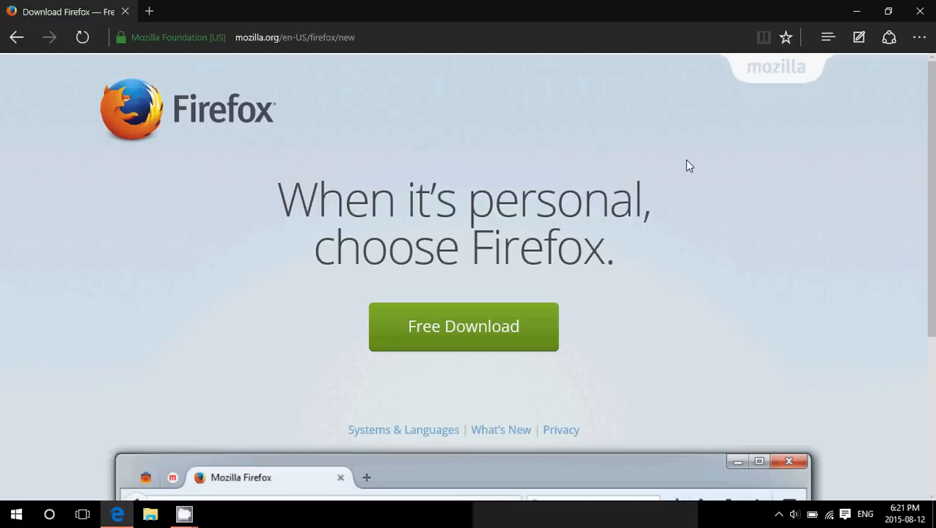
mouse_move(440, 179)
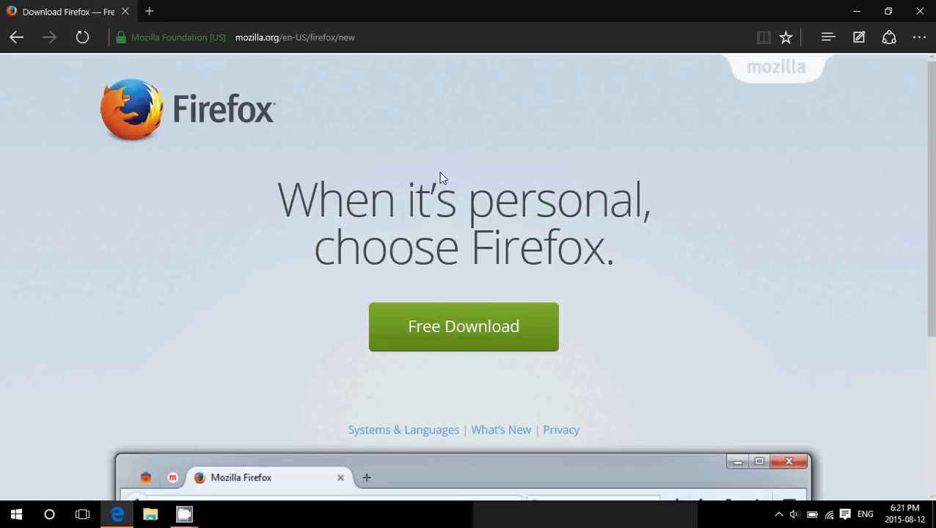
mouse_move(314, 218)
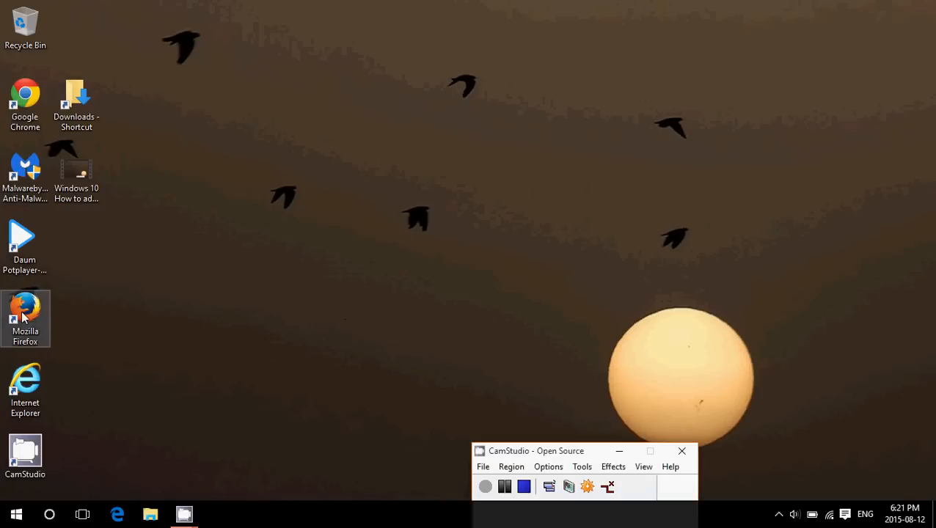
Launch Firefox from its desktop shortcut and choose it as the default web browser in Default apps
drag(25, 317, 232, 317)
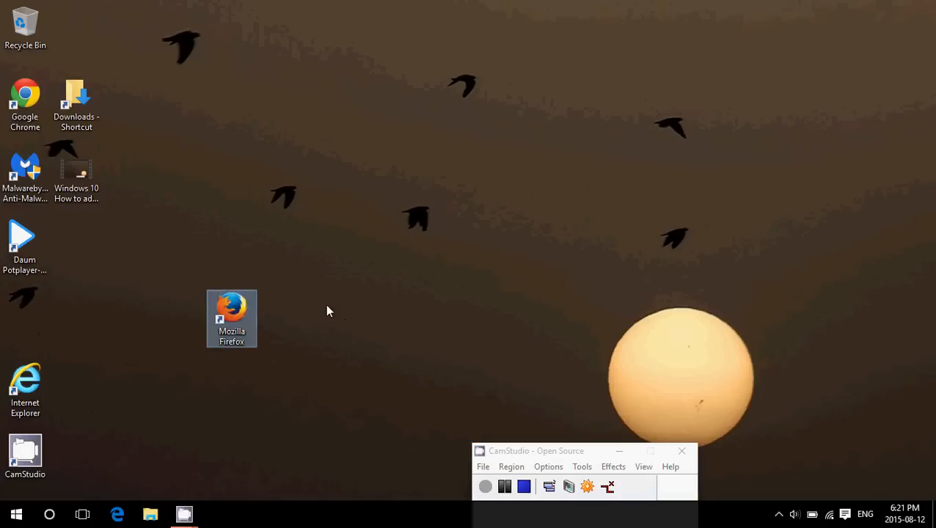
double_click(232, 319)
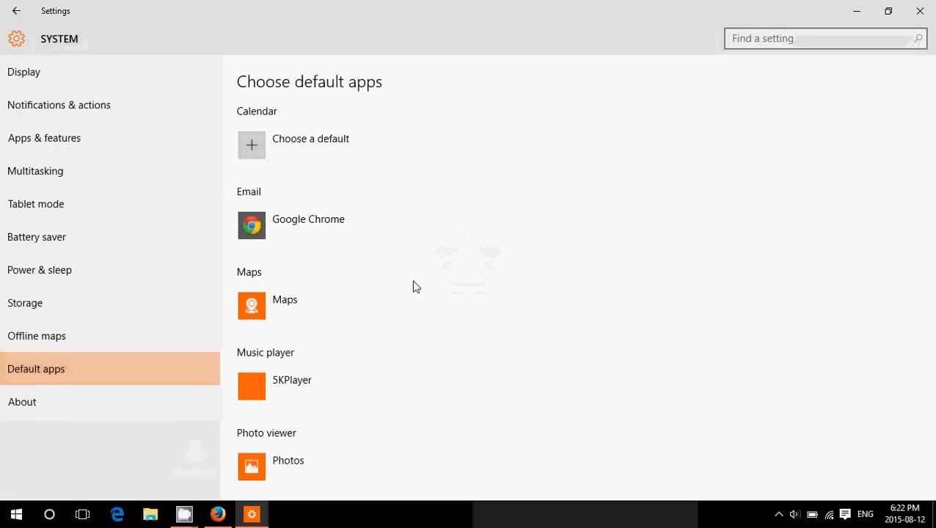
scroll(down, 3)
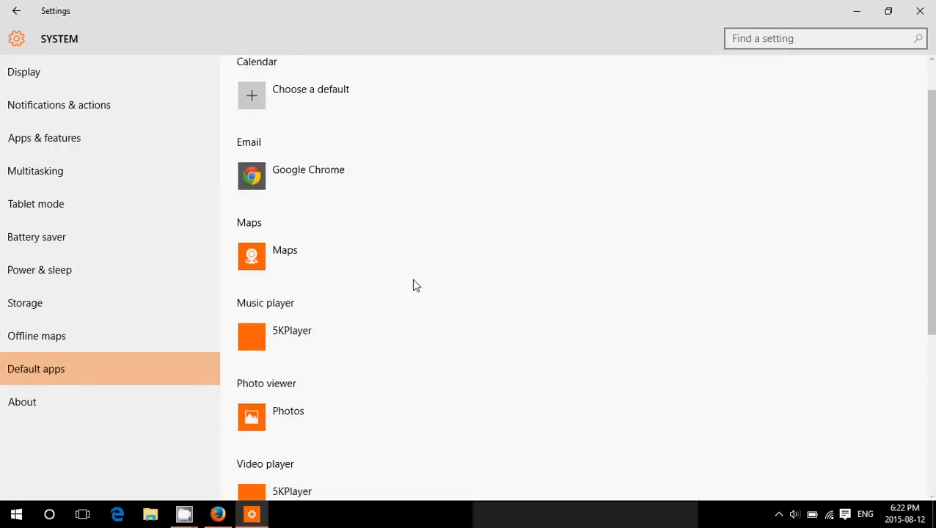
scroll(down, 3)
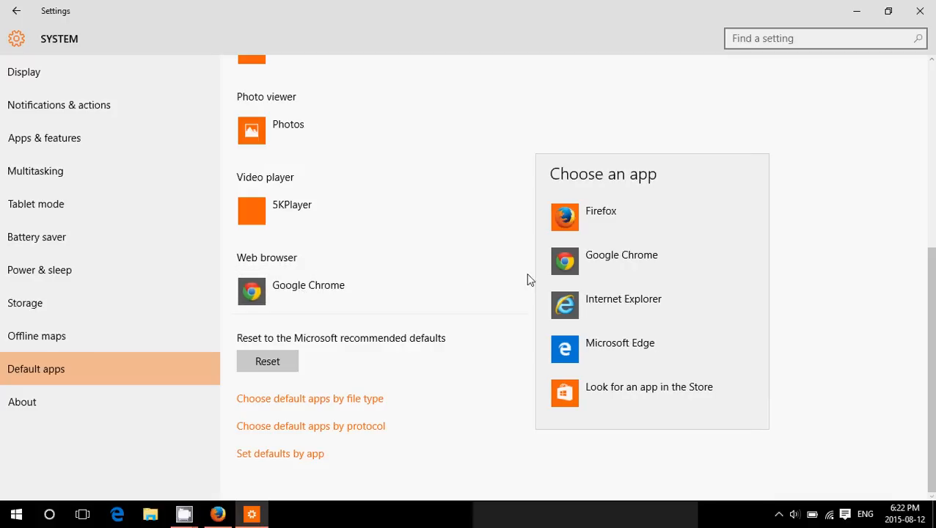
click(601, 211)
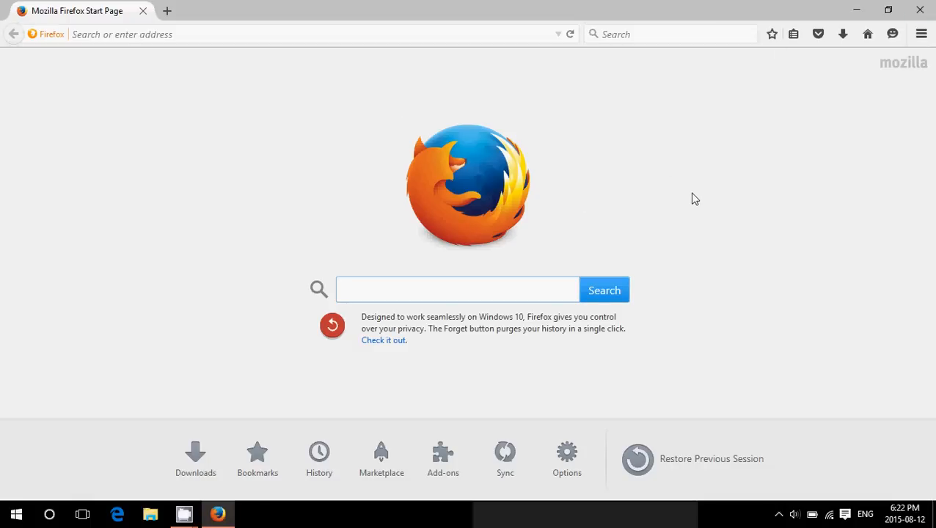
mouse_move(361, 321)
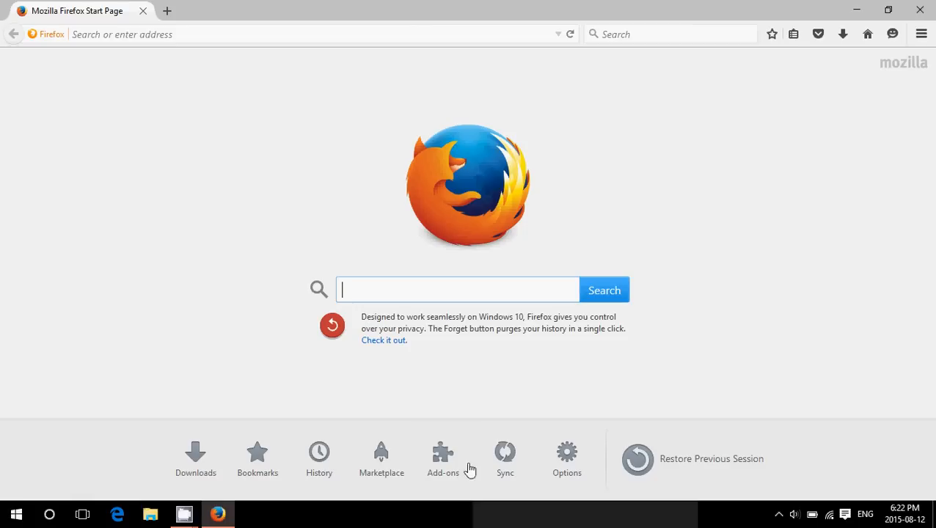
Bring up the Add-ons Manager from the start page's Add-ons button
click(443, 455)
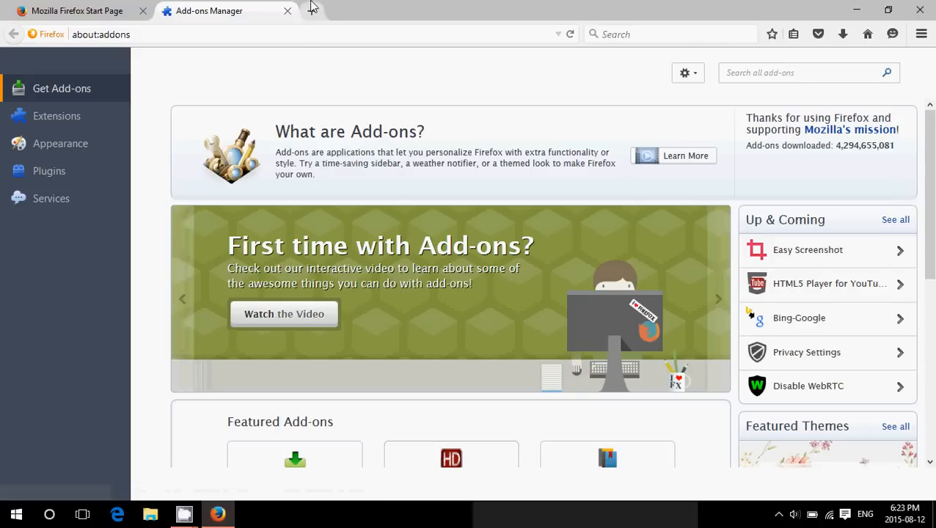
mouse_move(338, 50)
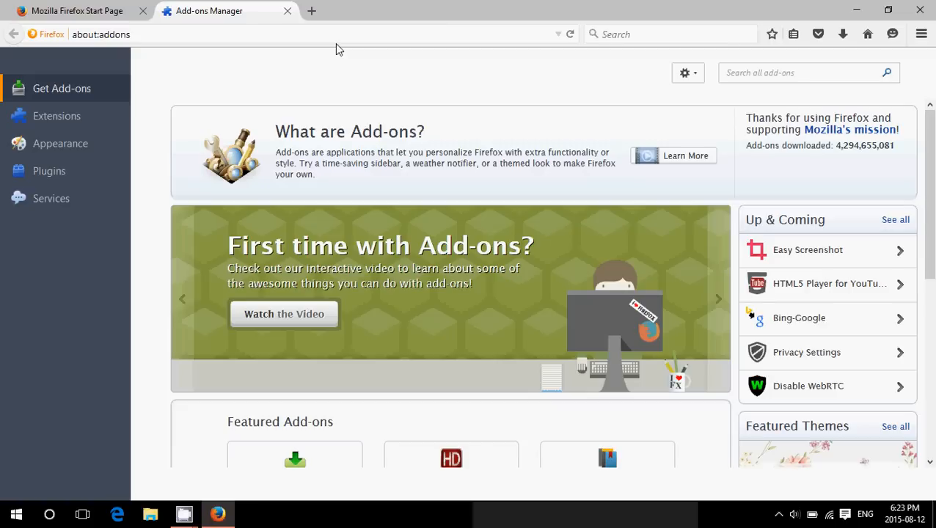
mouse_move(443, 38)
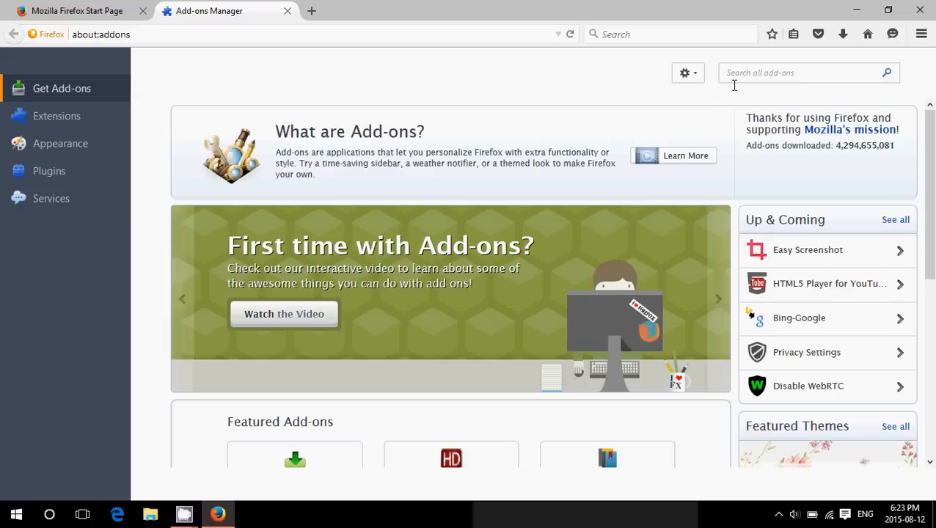
mouse_move(461, 241)
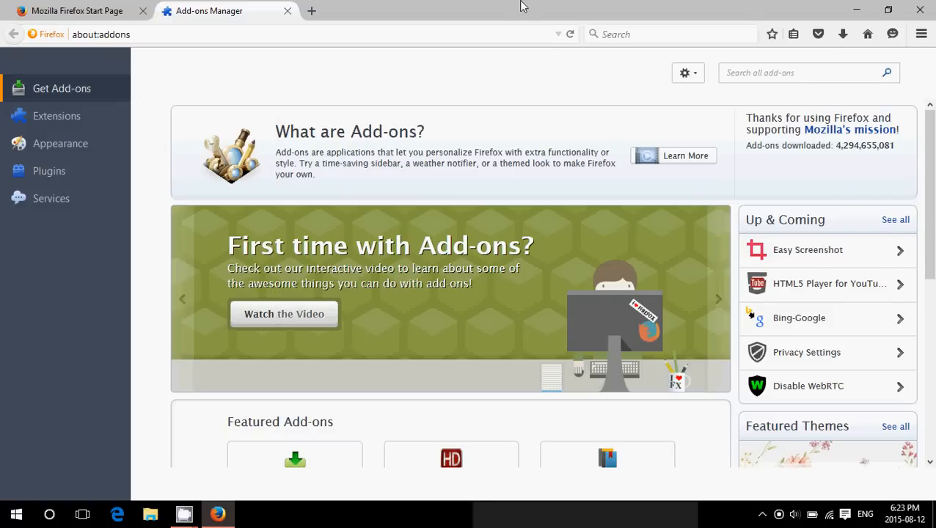
mouse_move(922, 34)
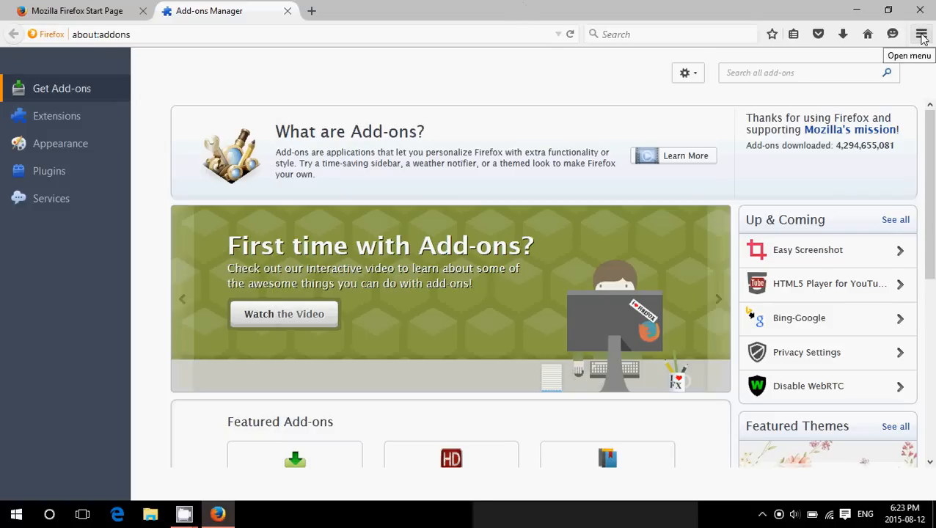
Show the hamburger menu over the Add-ons Manager tab
click(921, 34)
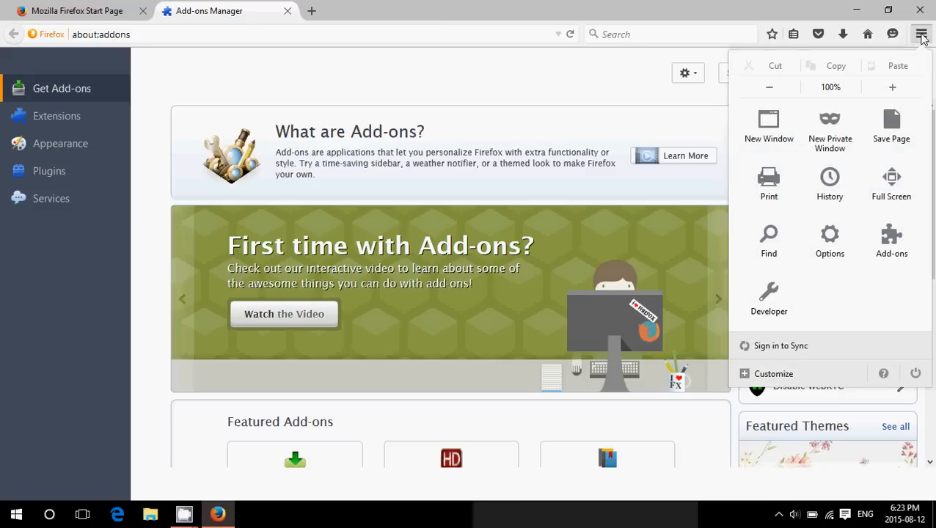
mouse_move(575, 366)
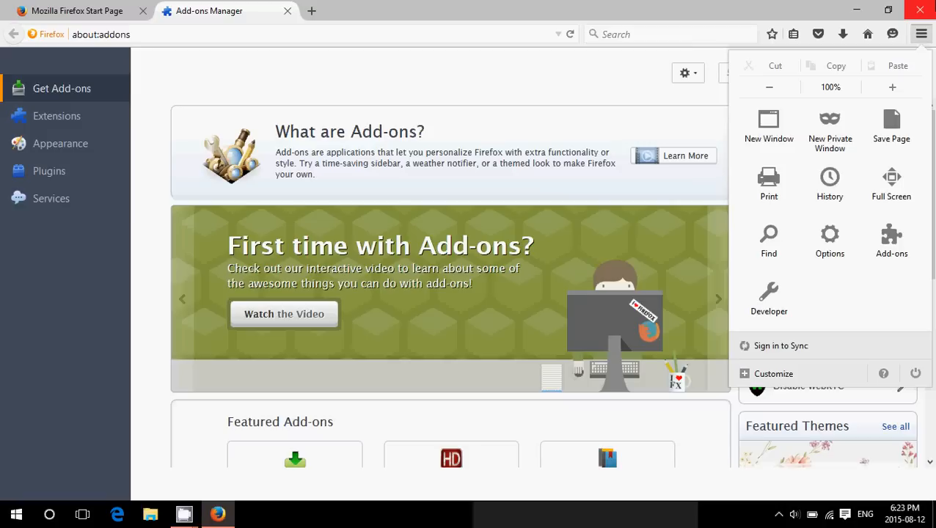
mouse_move(892, 125)
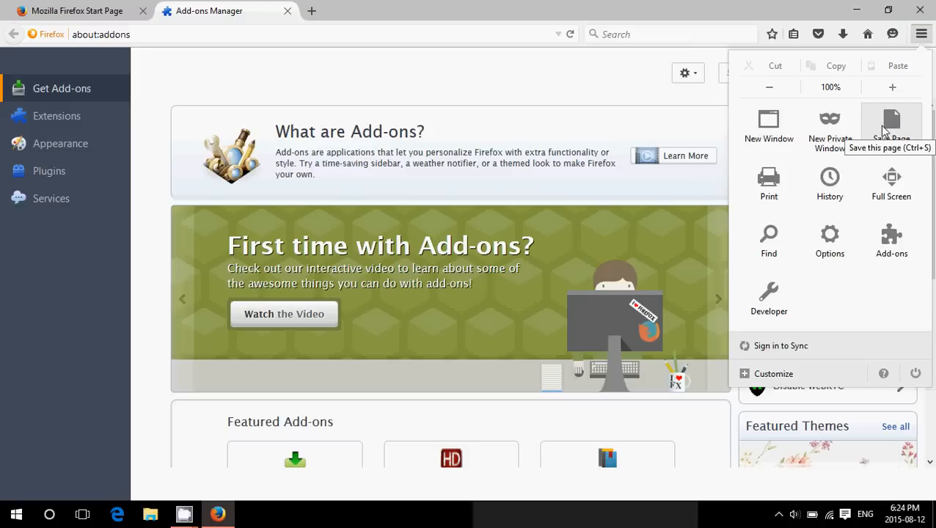
mouse_move(831, 242)
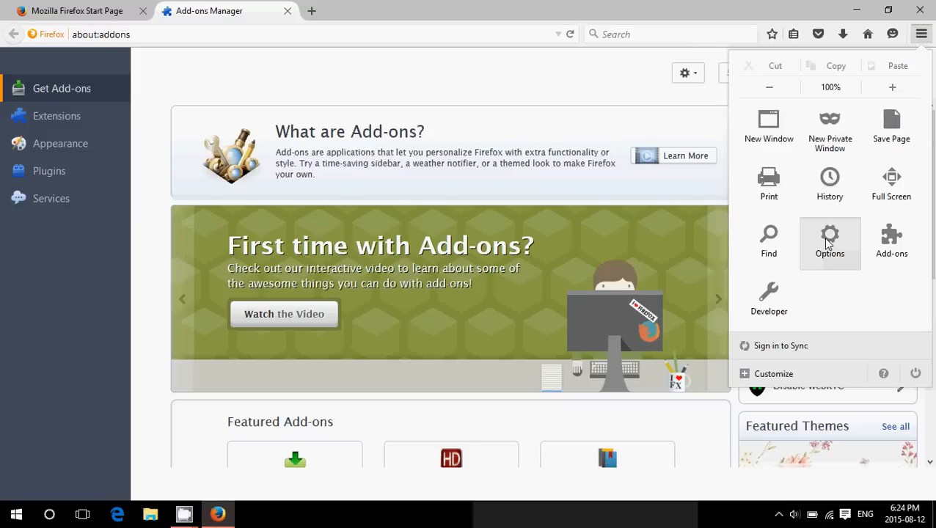
Go to Options and its Search section, where Google is the default engine
click(831, 242)
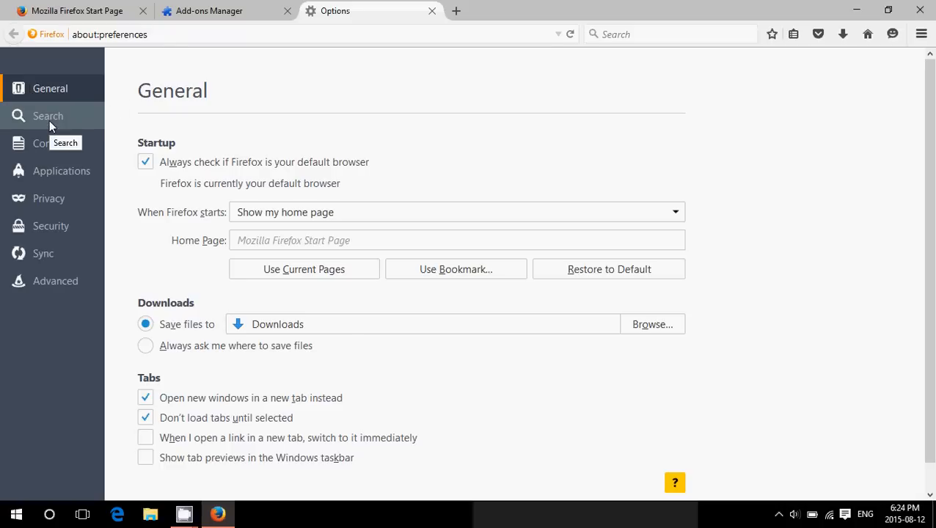
click(47, 115)
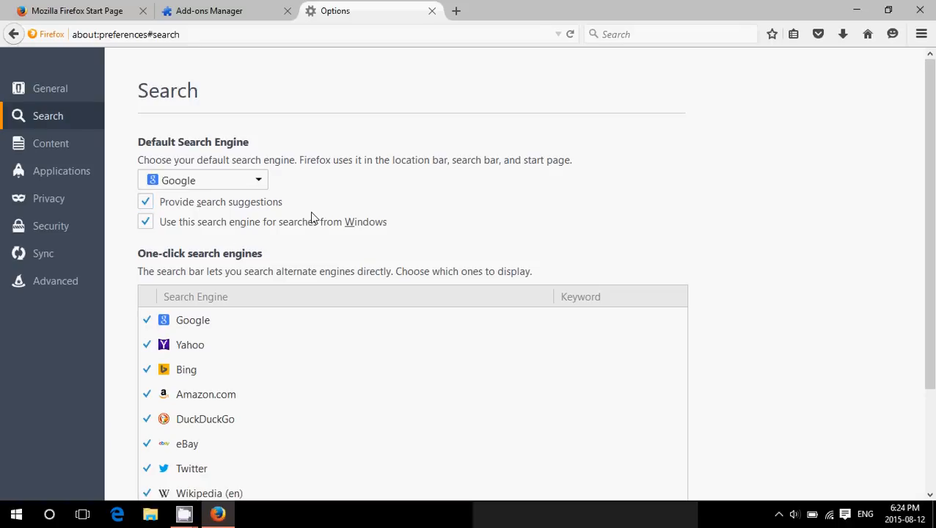
mouse_move(202, 197)
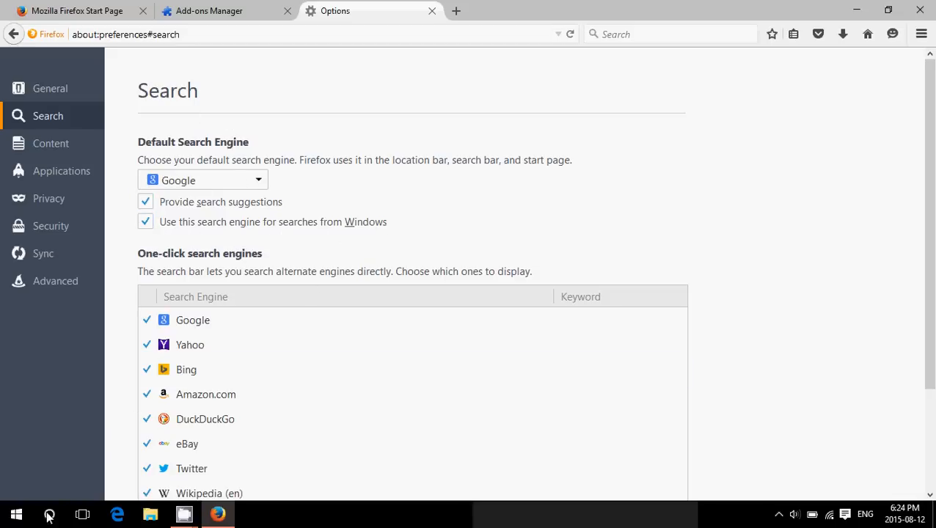
Search Windows for 'search' and bring up Indexing Options
click(50, 514)
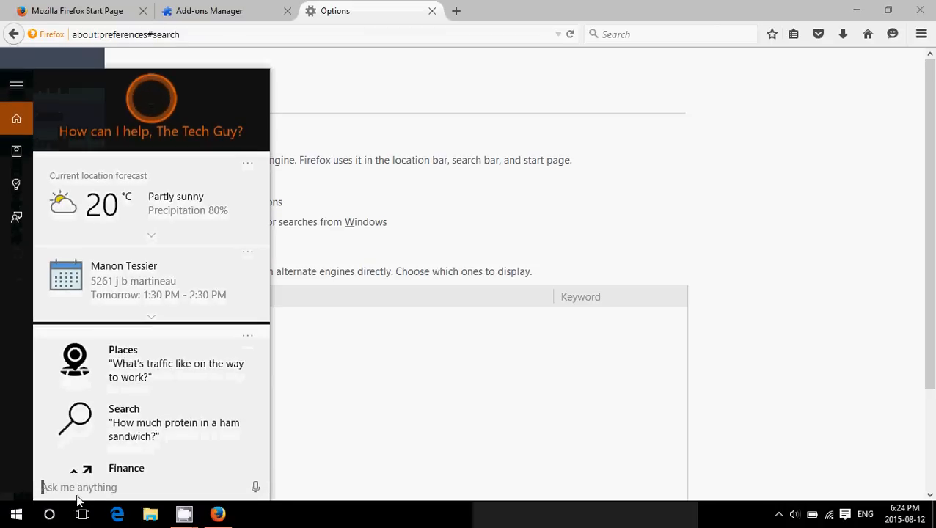
text(s)
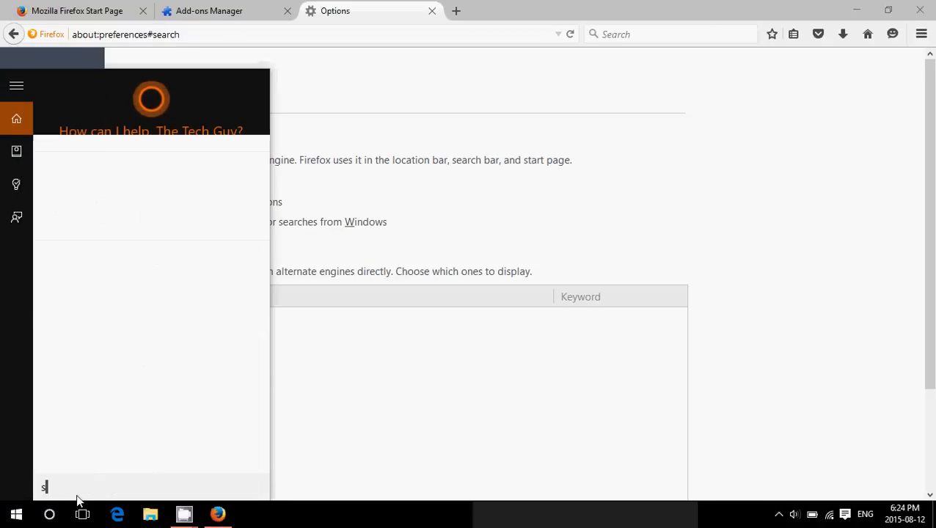
text(earch)
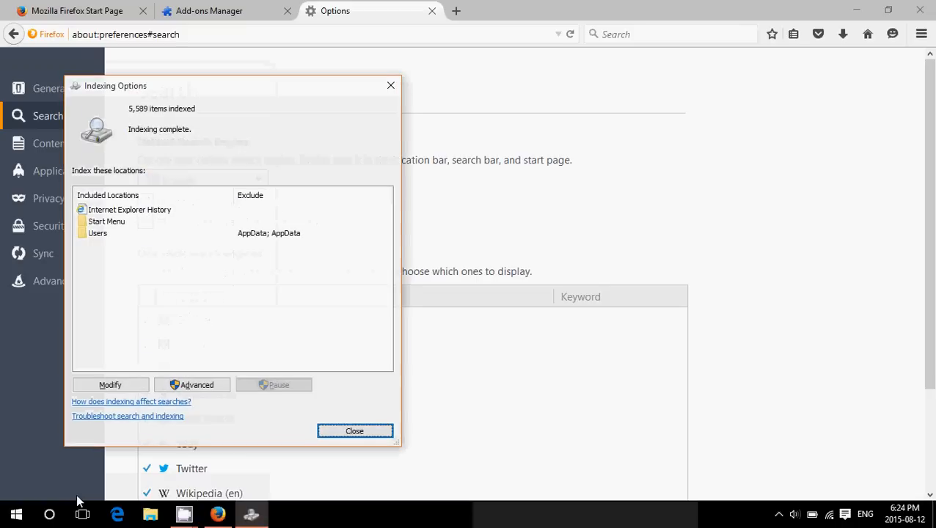
mouse_move(246, 243)
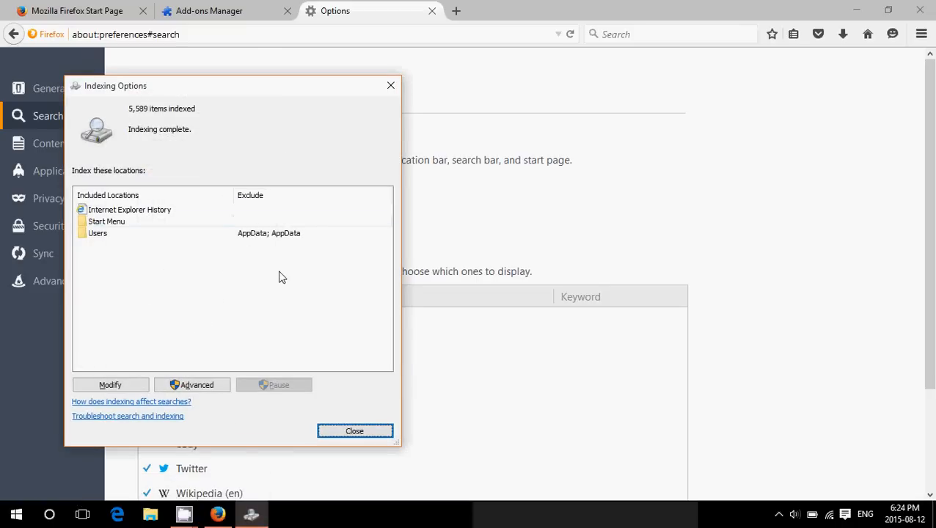
mouse_move(355, 431)
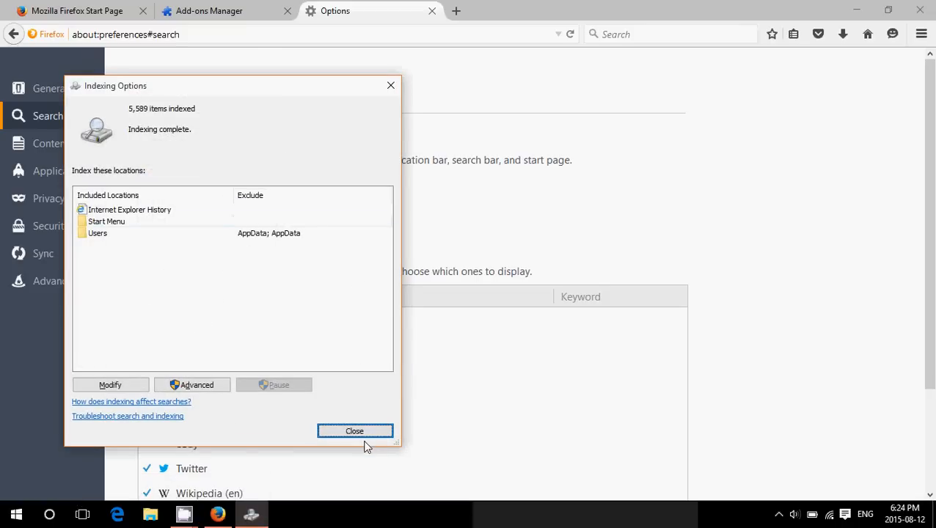
Dismiss Indexing Options and view the Content, Privacy and Security settings
click(355, 431)
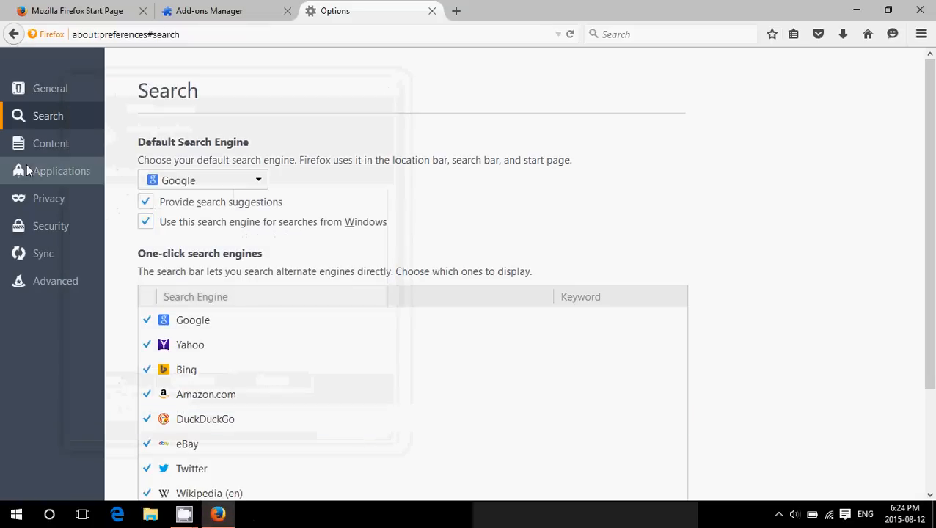
click(50, 143)
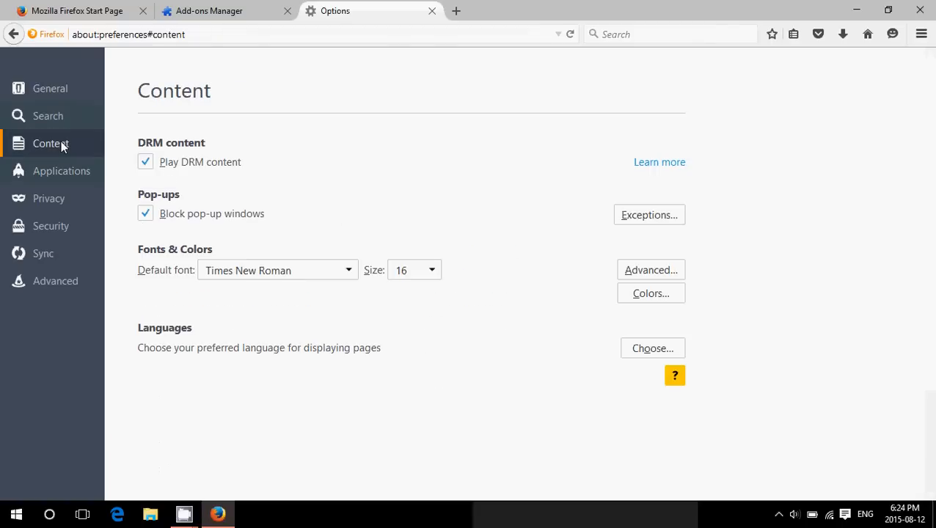
mouse_move(50, 198)
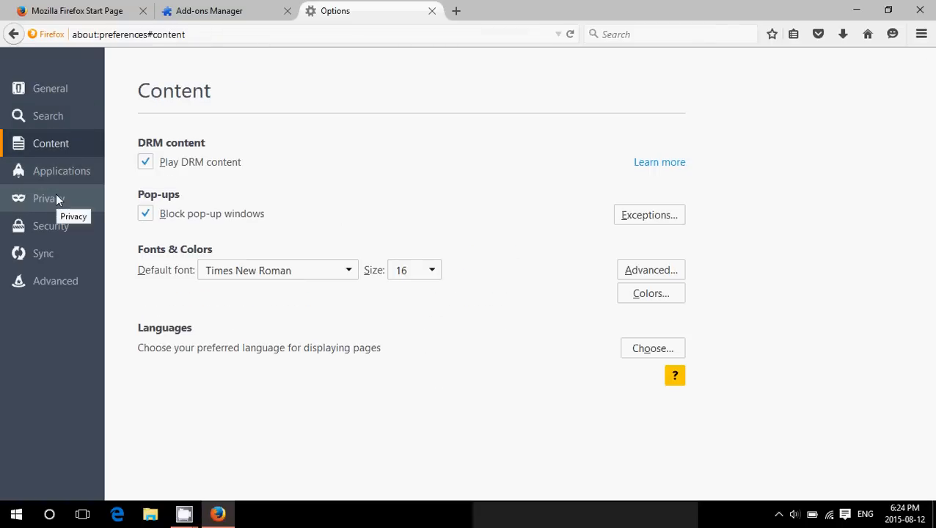
click(48, 198)
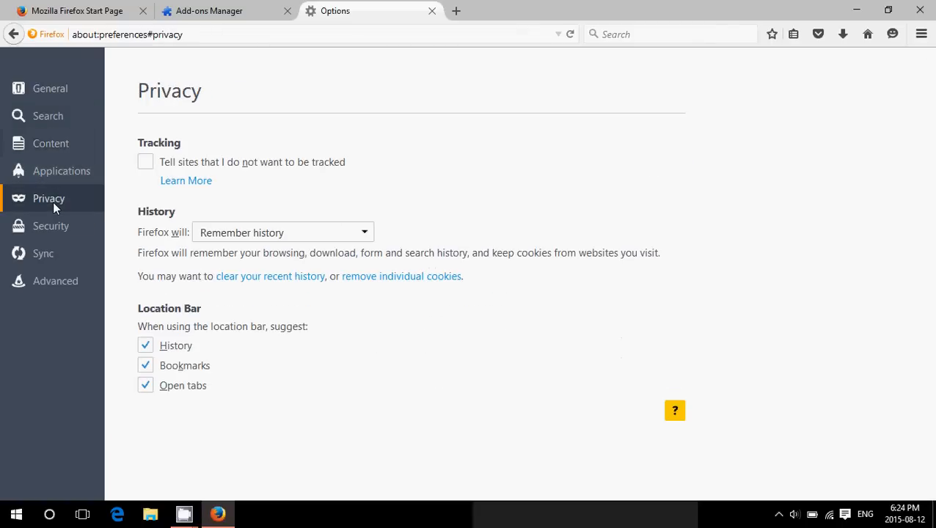
click(50, 226)
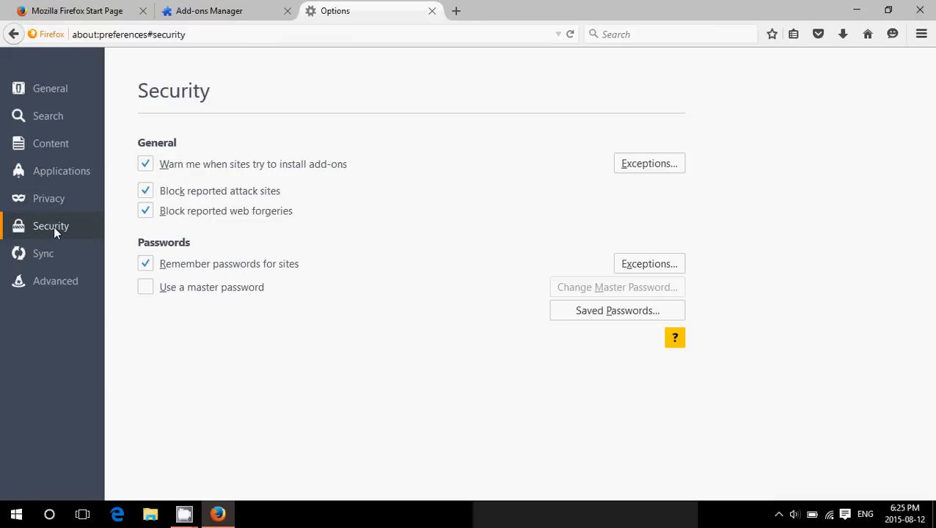
mouse_move(59, 252)
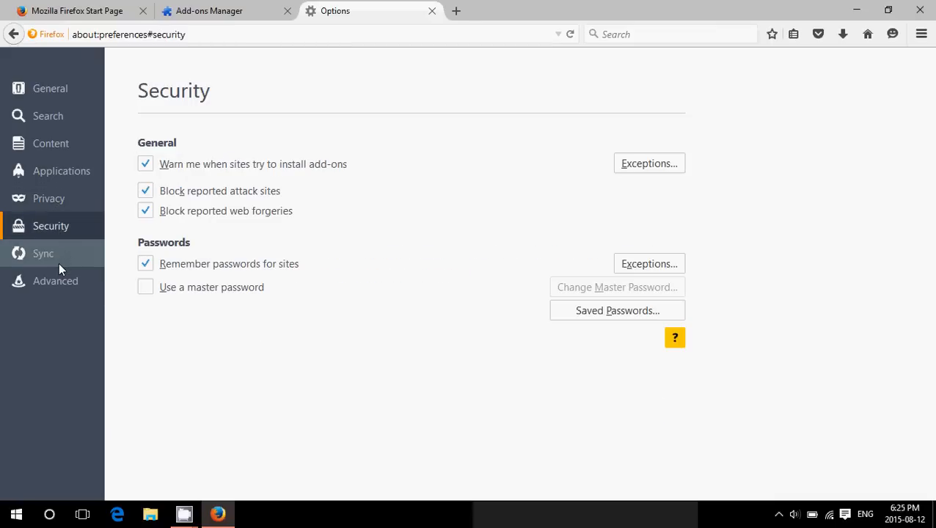
View the Sync settings and Advanced Network page, then close the Options tab
click(44, 252)
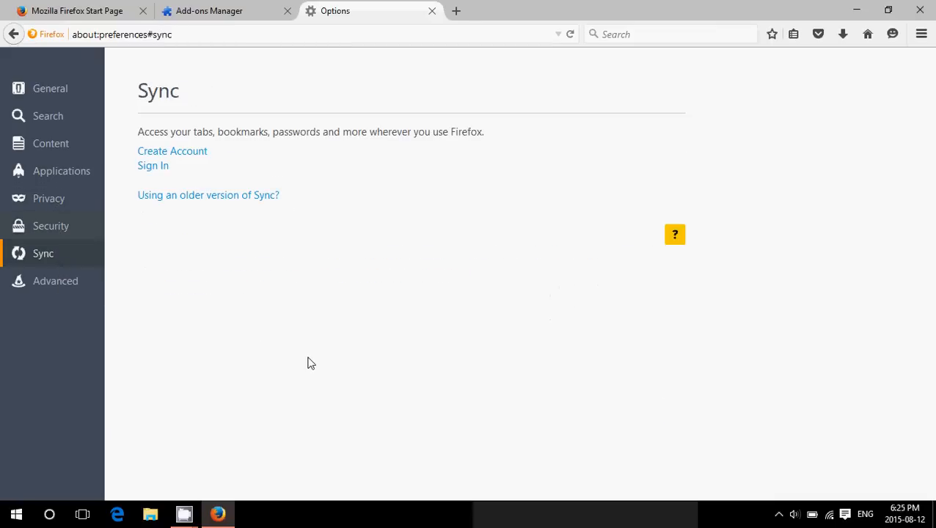
mouse_move(185, 156)
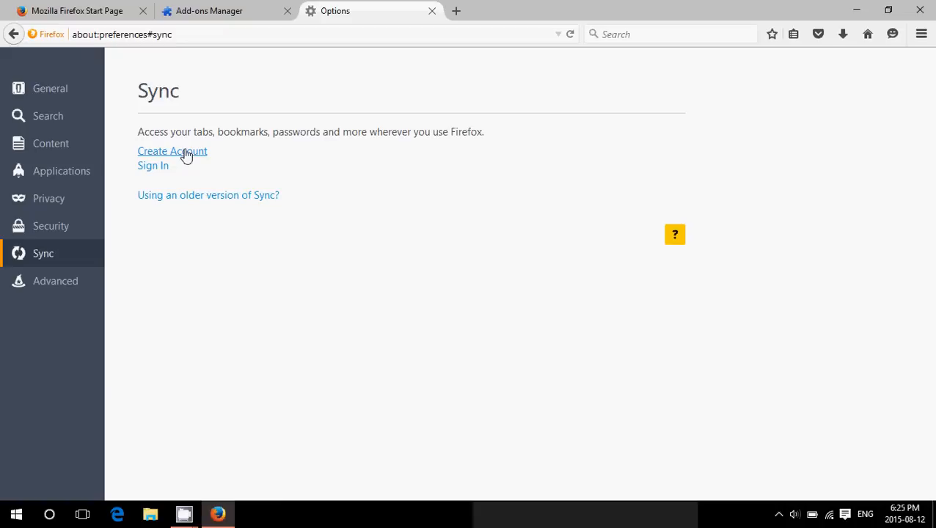
mouse_move(147, 241)
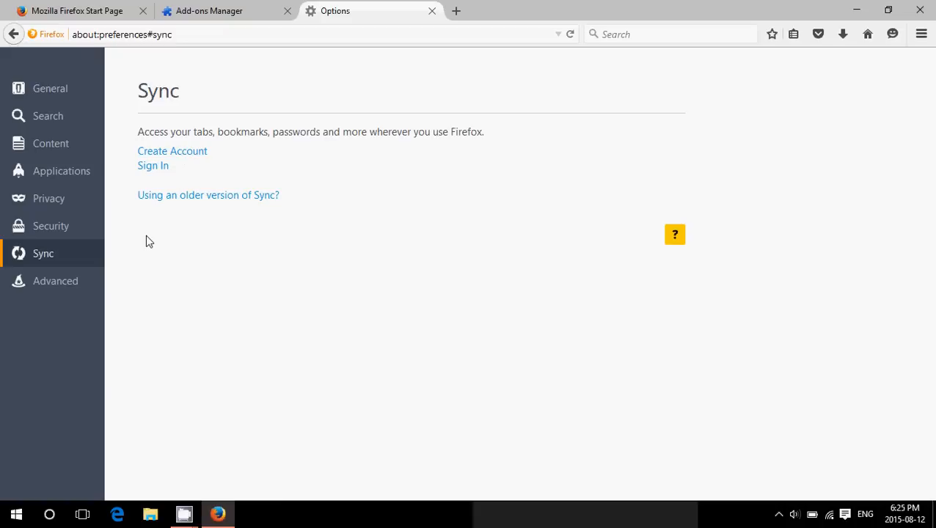
click(55, 281)
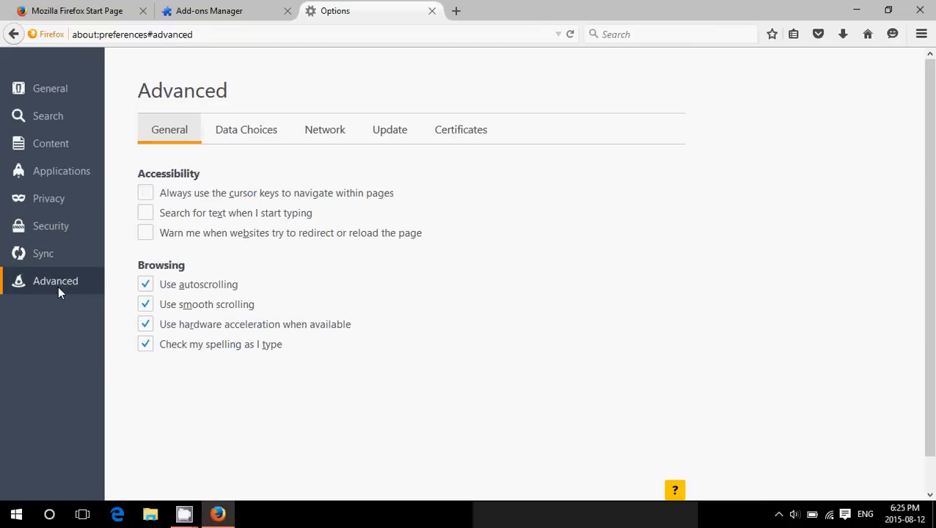
mouse_move(247, 129)
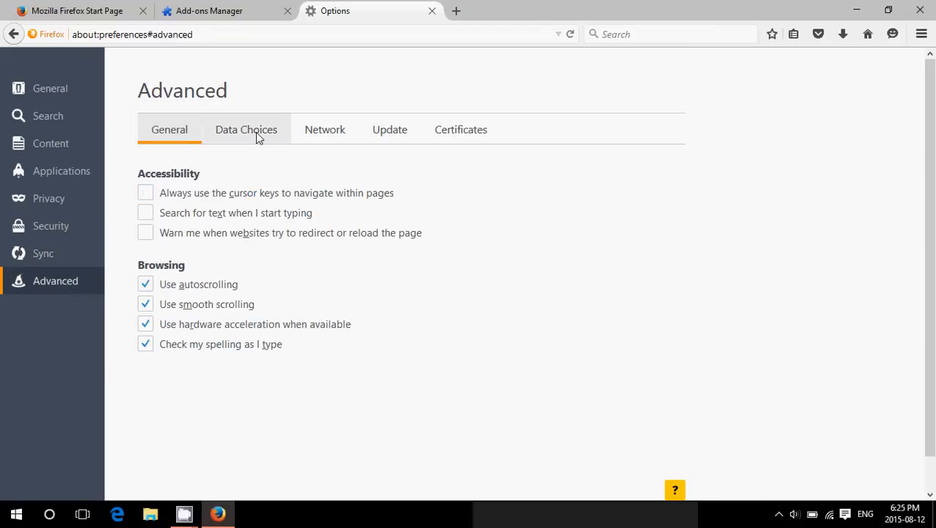
click(325, 130)
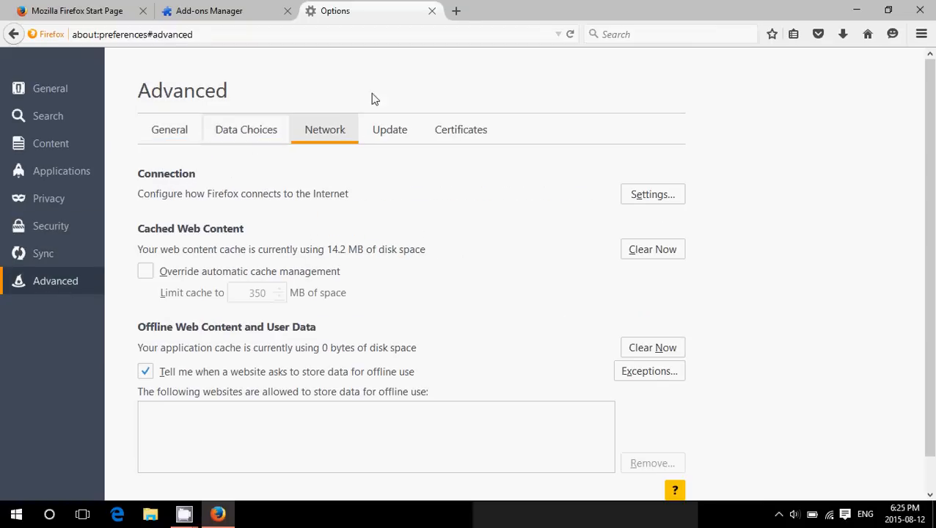
click(209, 10)
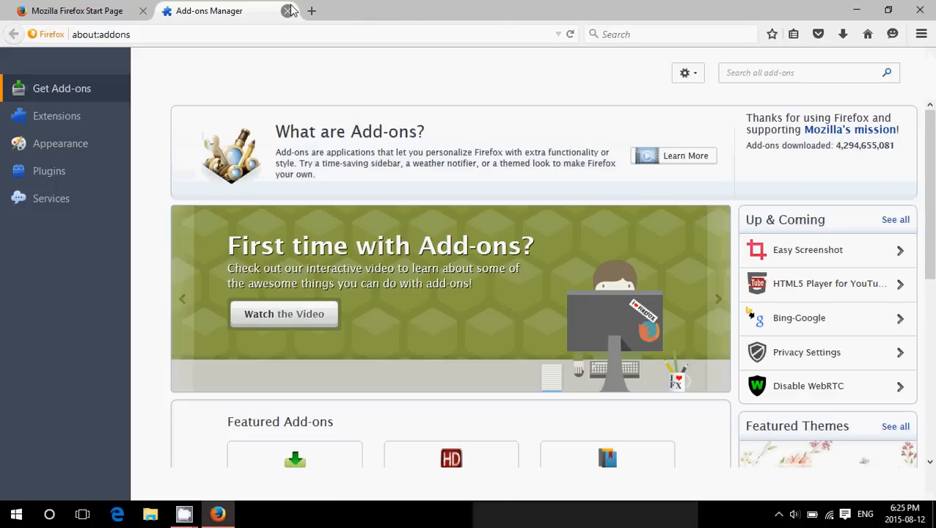
Close the Add-ons Manager tab, leaving Thurrott.com loading
click(289, 10)
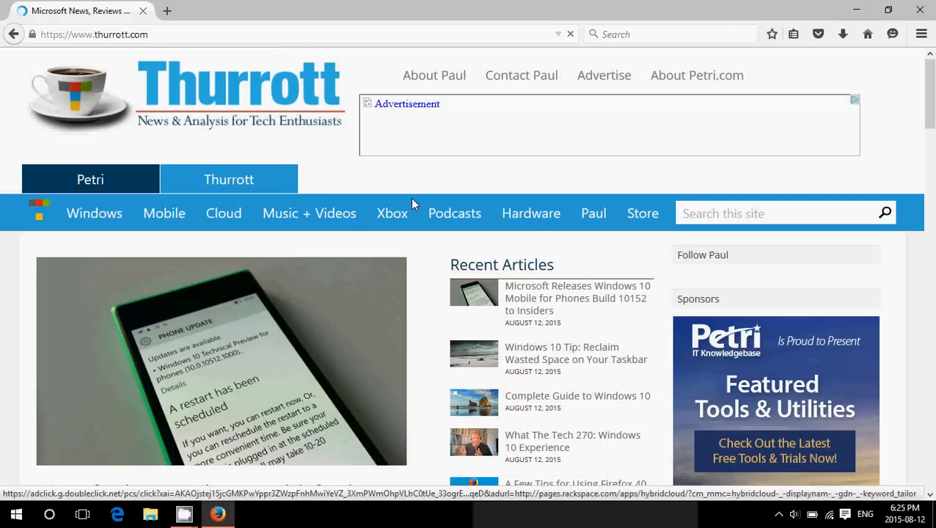
Scroll the Thurrott homepage to the Firefox 40 article, then enter 'goo' to head to Google
scroll(down, 3)
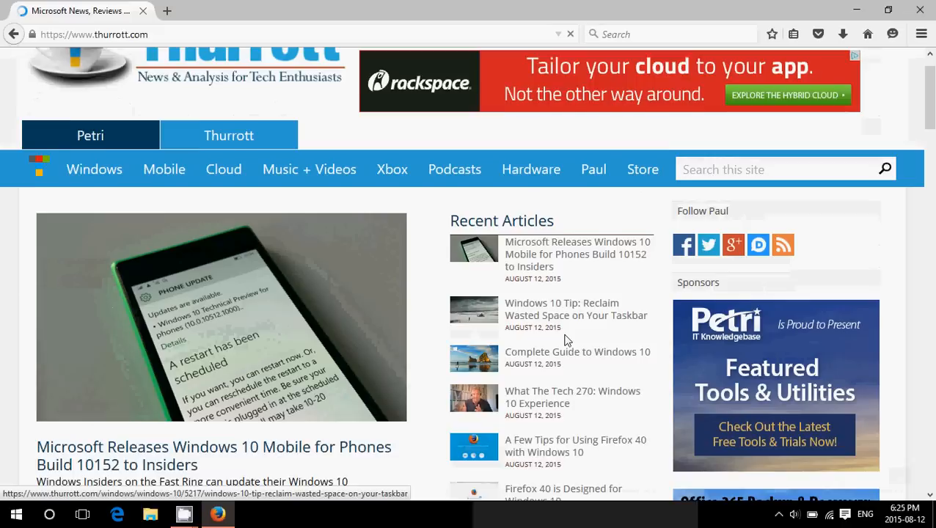
scroll(down, 3)
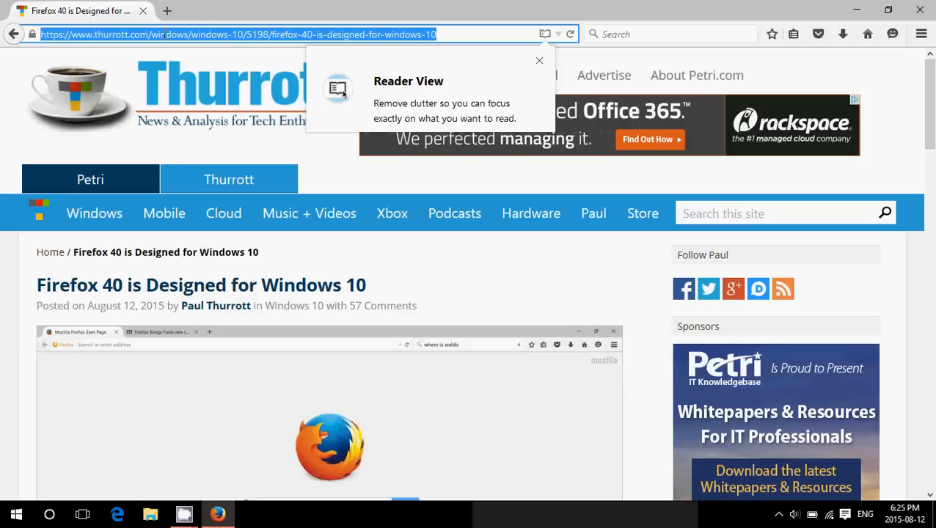
mouse_move(668, 26)
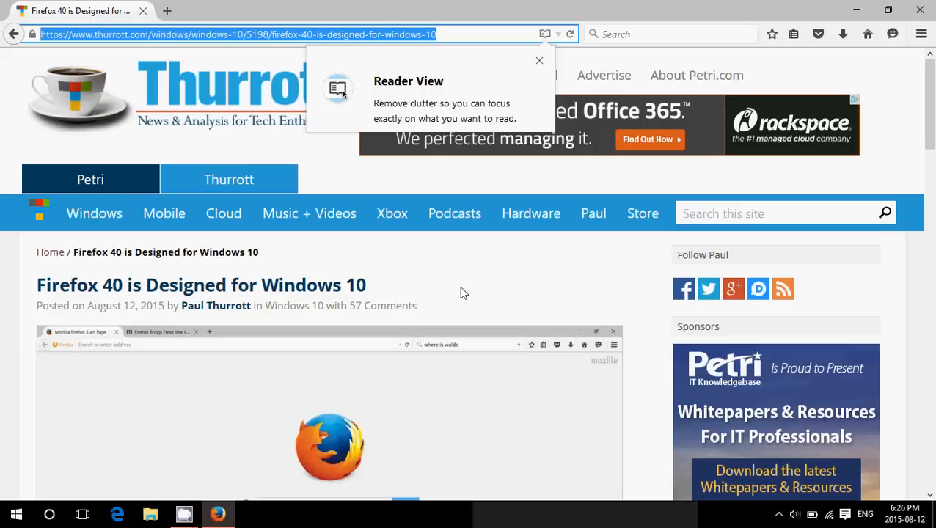
mouse_move(635, 23)
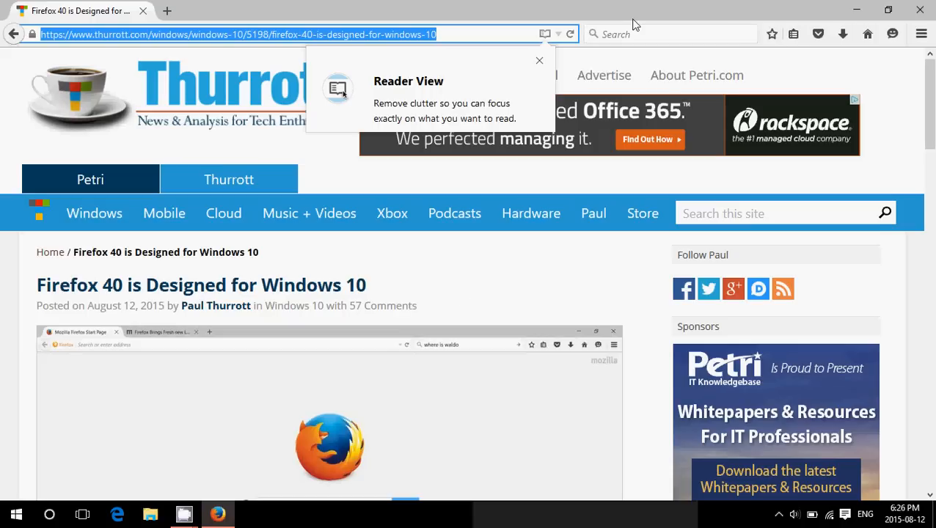
text(goo)
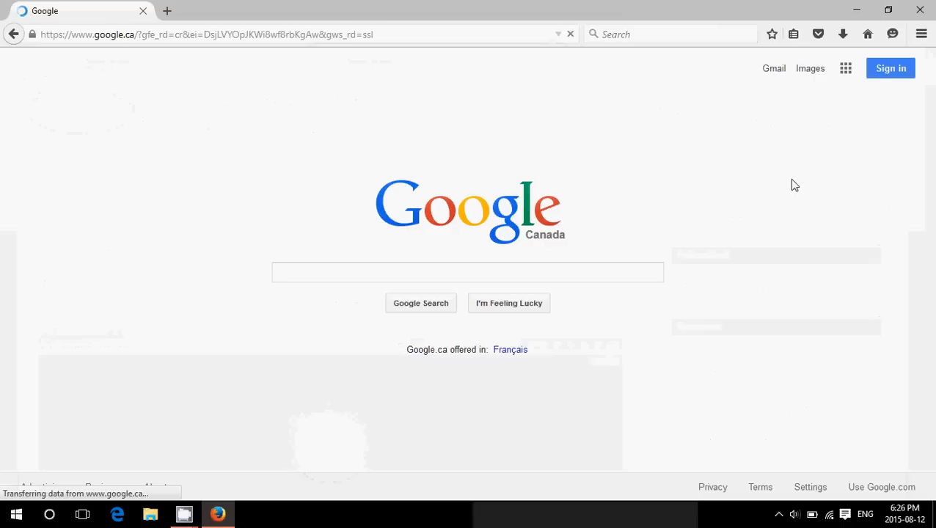
Let Google Canada finish loading and bring up the hamburger menu
click(467, 271)
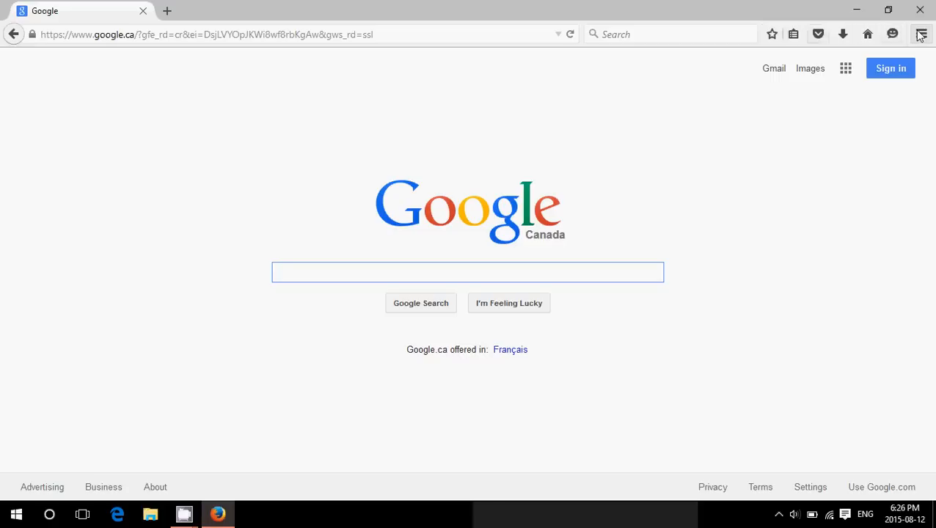
click(922, 34)
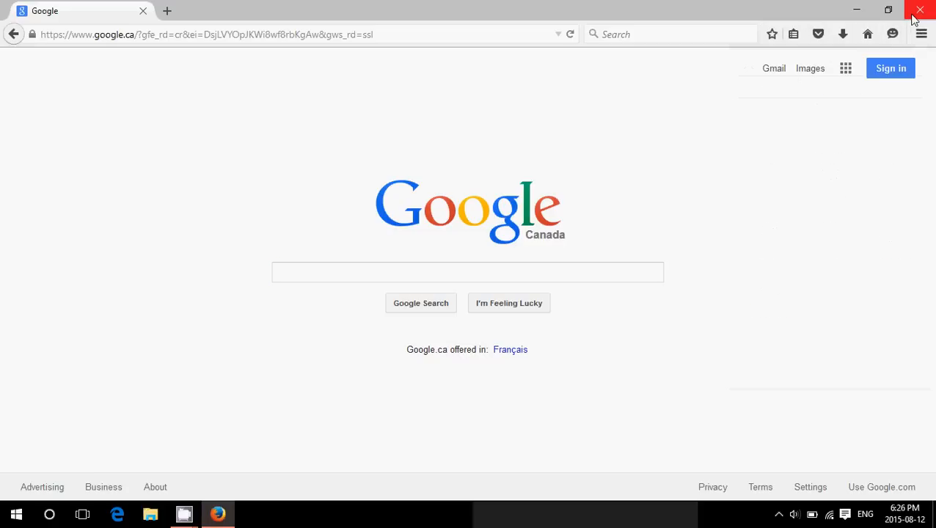
Close the Firefox window, returning to the desktop with CamStudio showing
click(922, 9)
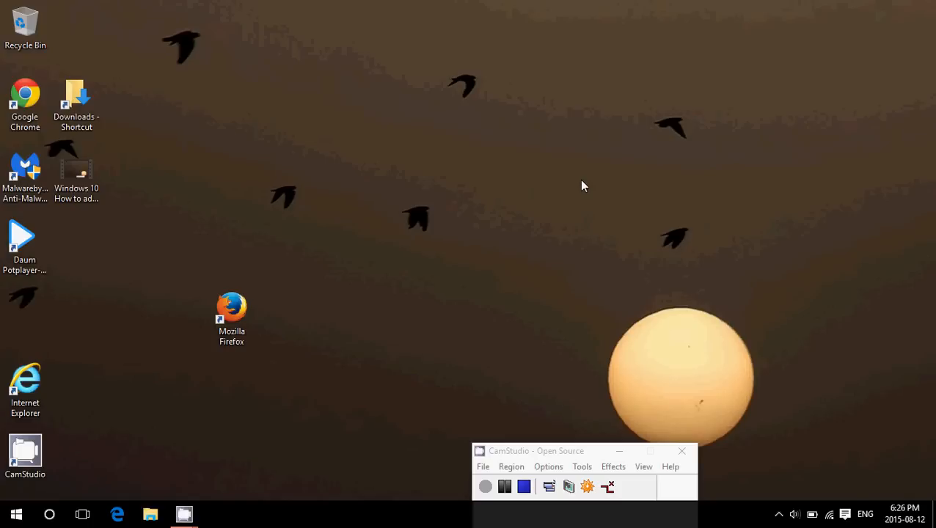
mouse_move(573, 288)
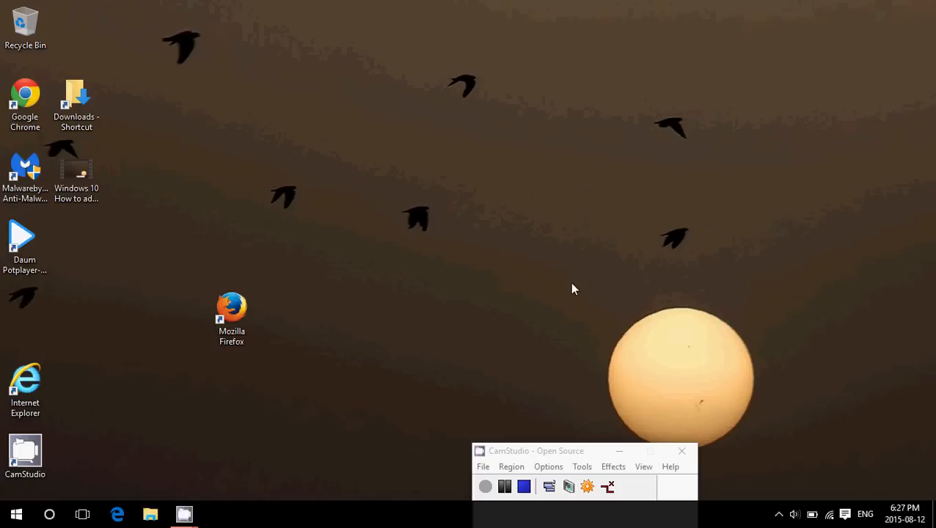
click(523, 487)
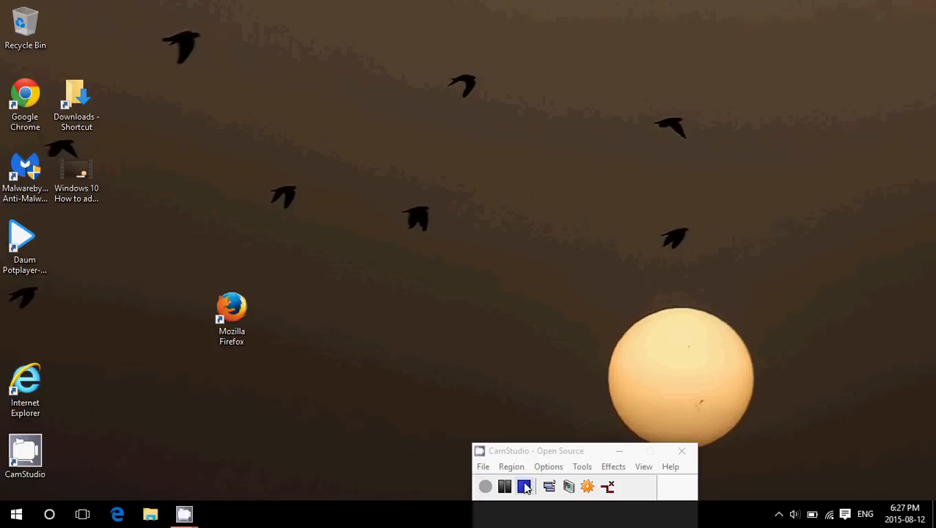